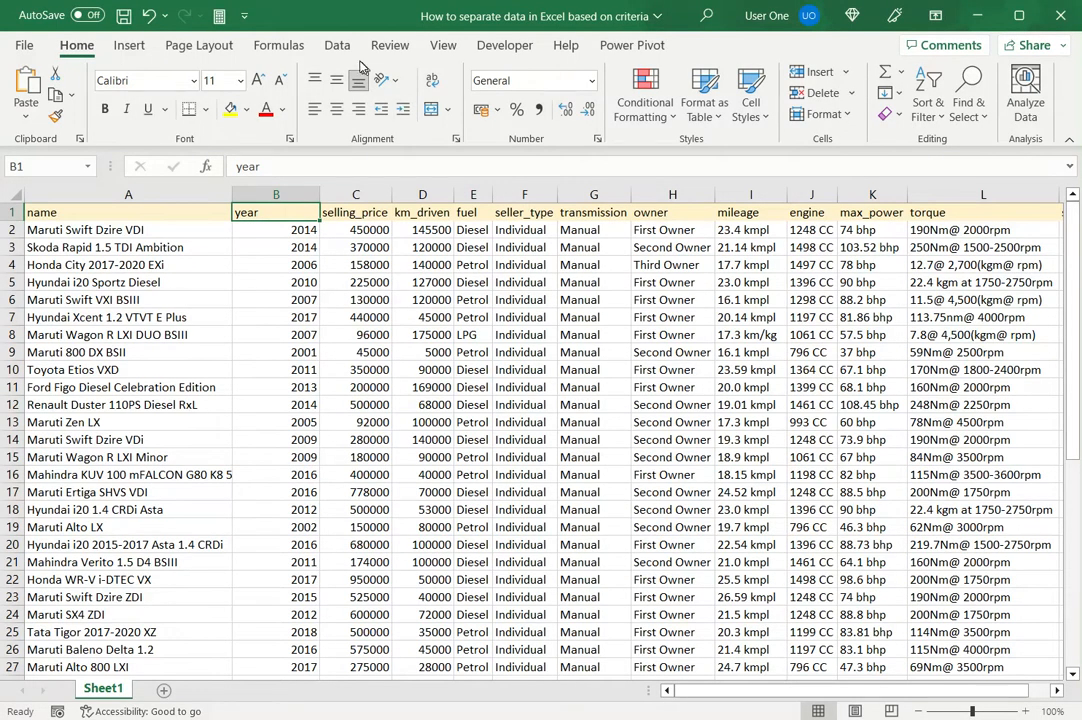
Turn on AutoFilter dropdowns for the car table from the Data ribbon
click(336, 44)
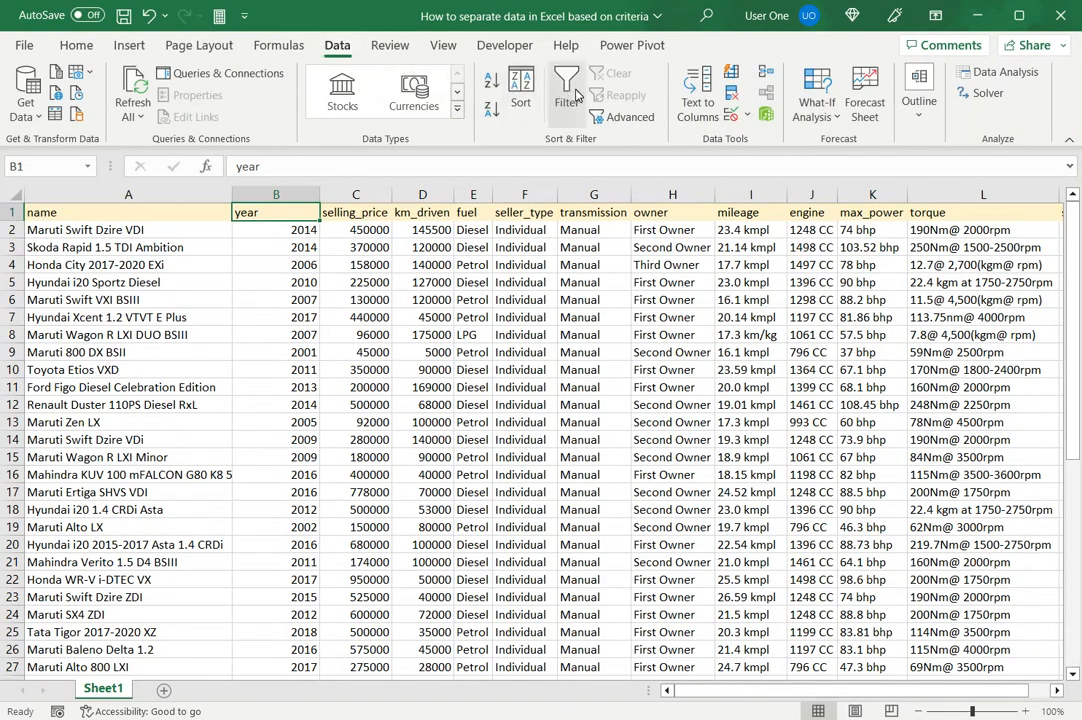
click(566, 90)
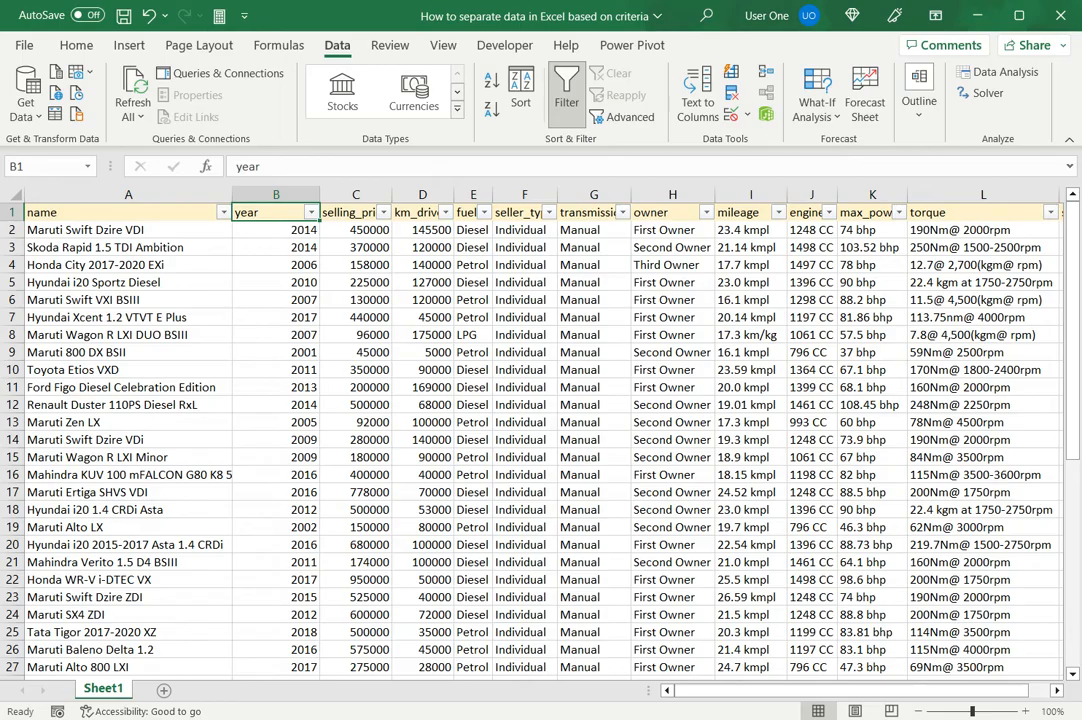
Filter the name column to show only Maruti models (24 of 48 records)
click(224, 212)
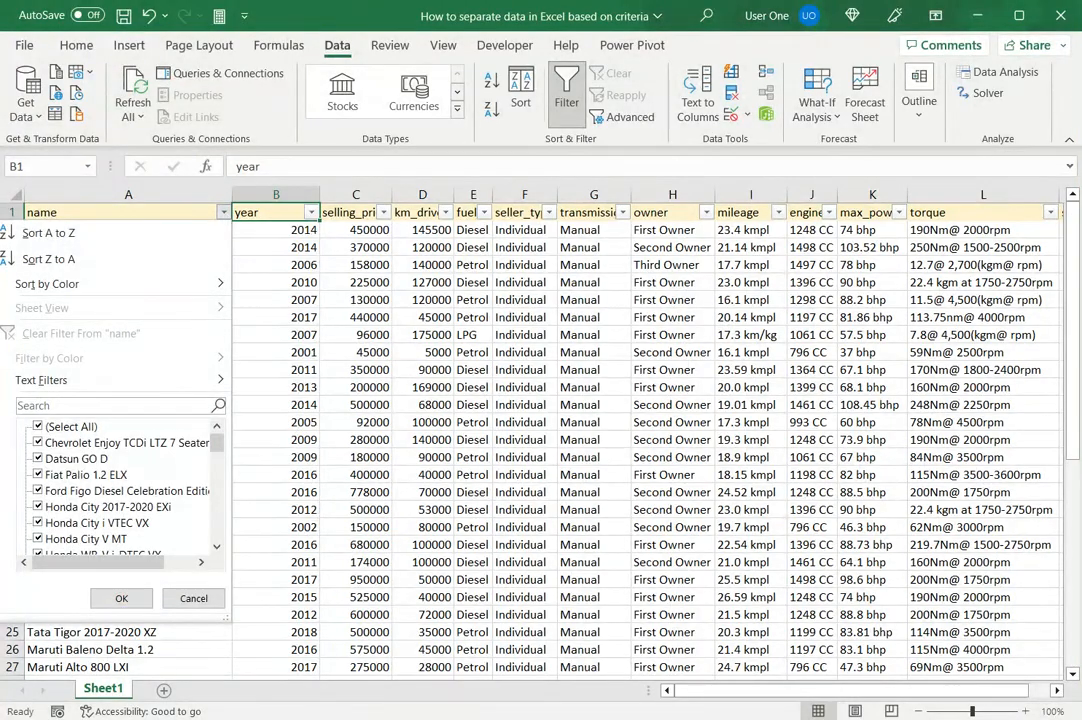
text(Maruti)
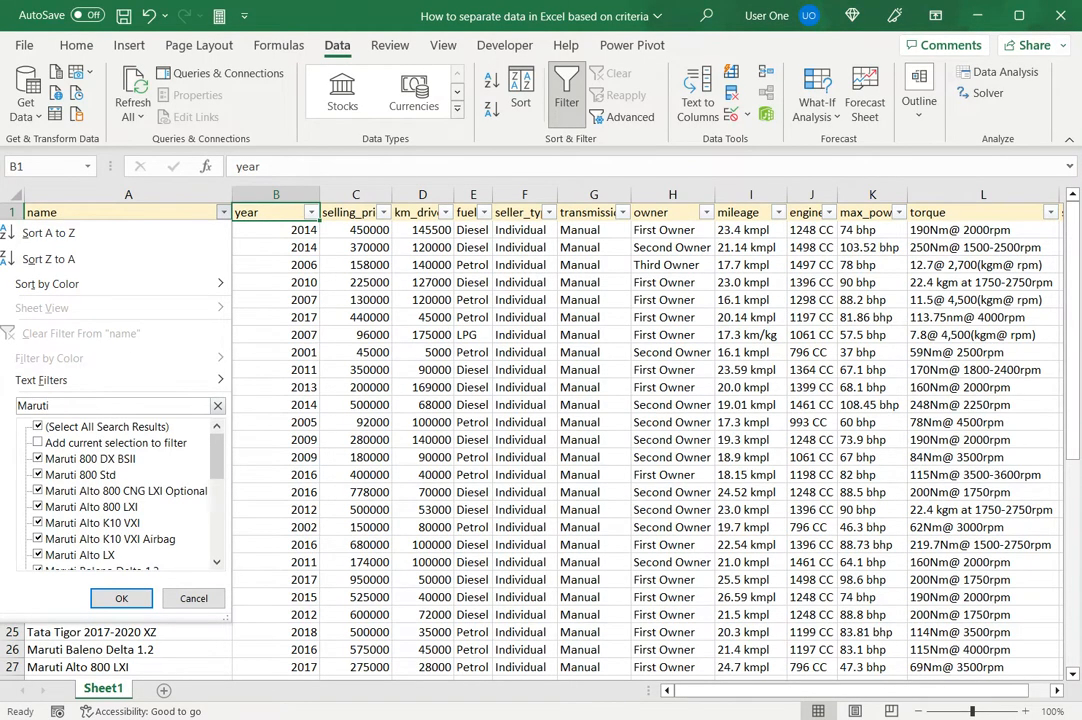
click(120, 598)
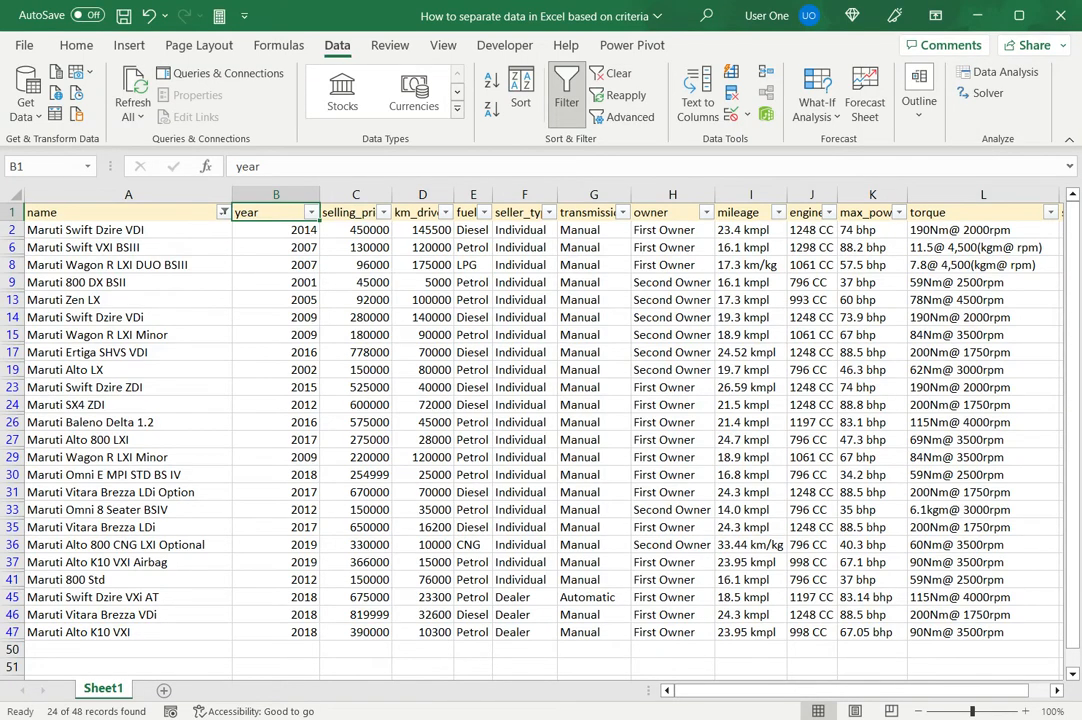
Clear all selections in the year column's filter and browse the year list
click(310, 212)
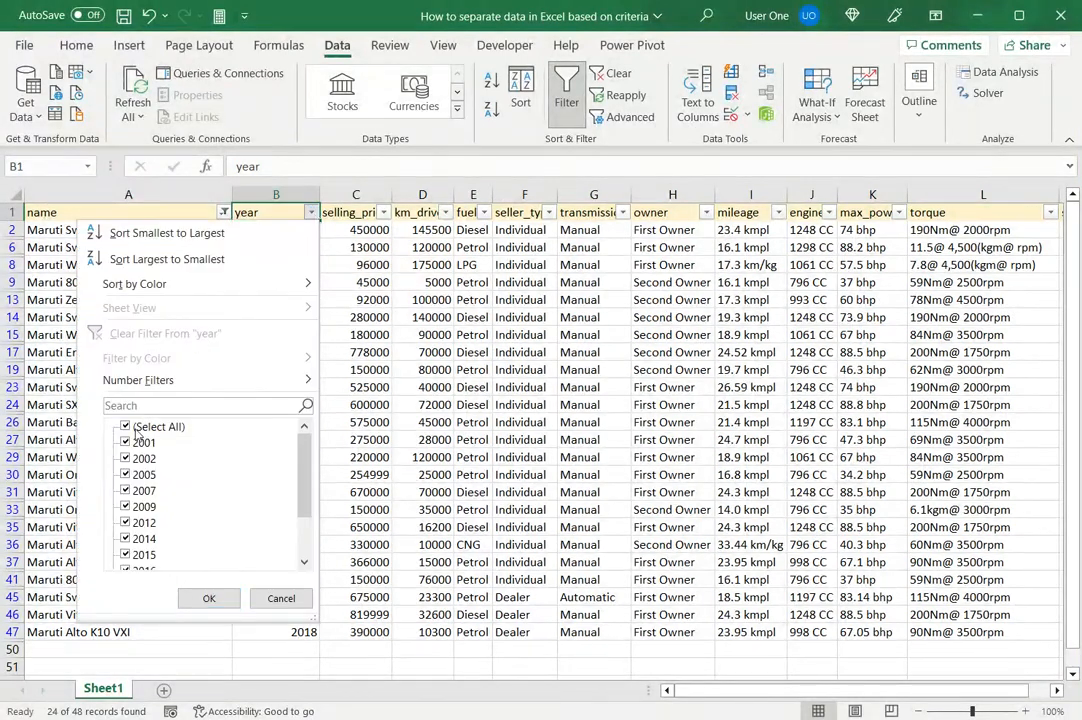
click(124, 426)
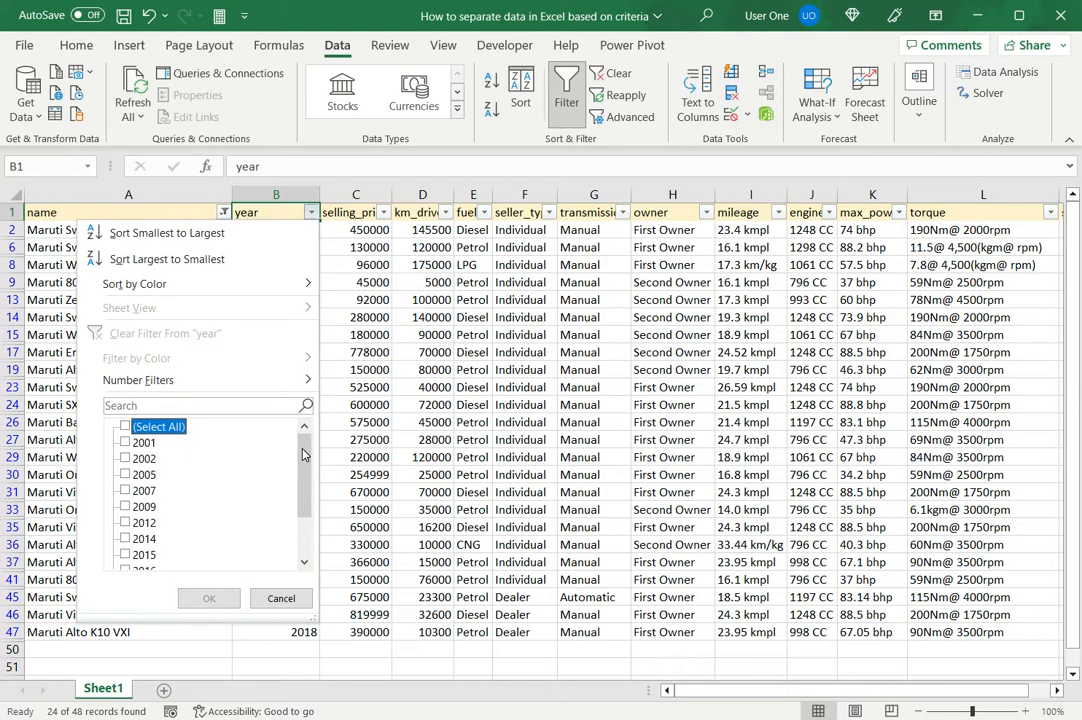
scroll(down, 3)
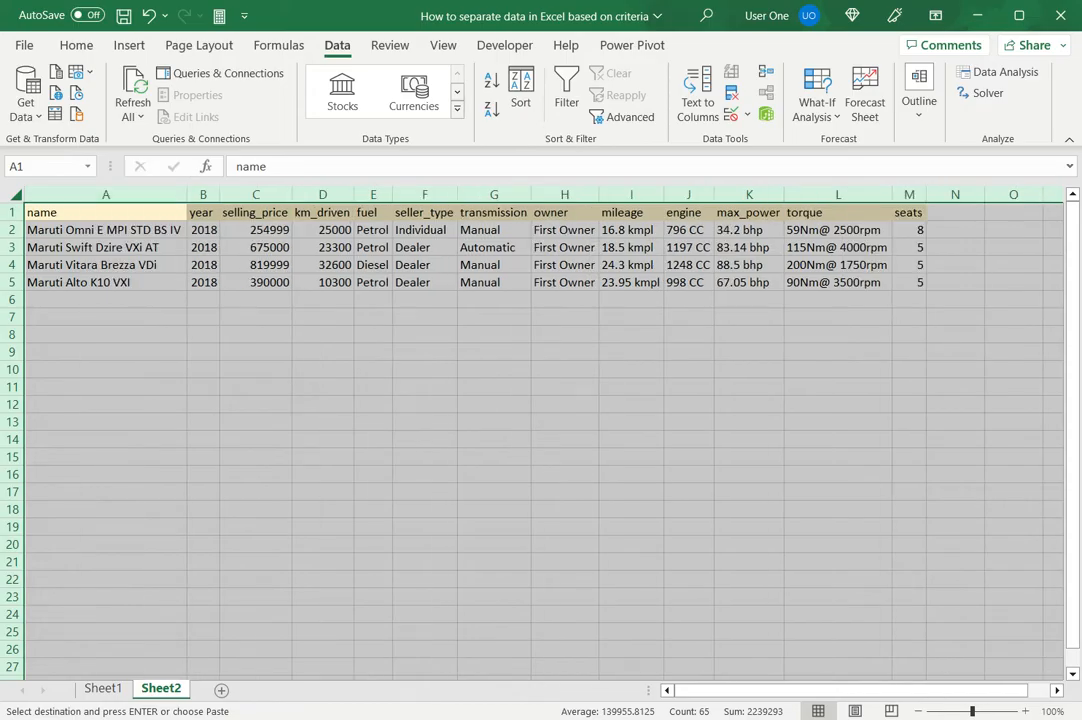
Leave the four 2018 Maruti rows with headers pasted on Sheet2 and deselect them
click(632, 404)
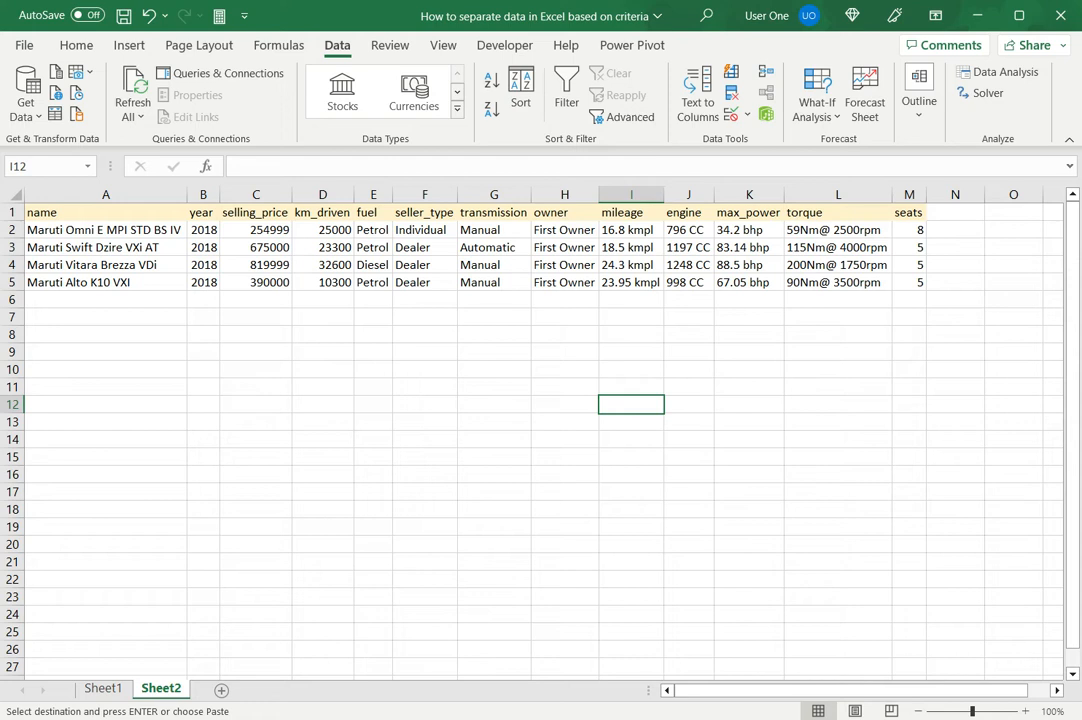
click(372, 300)
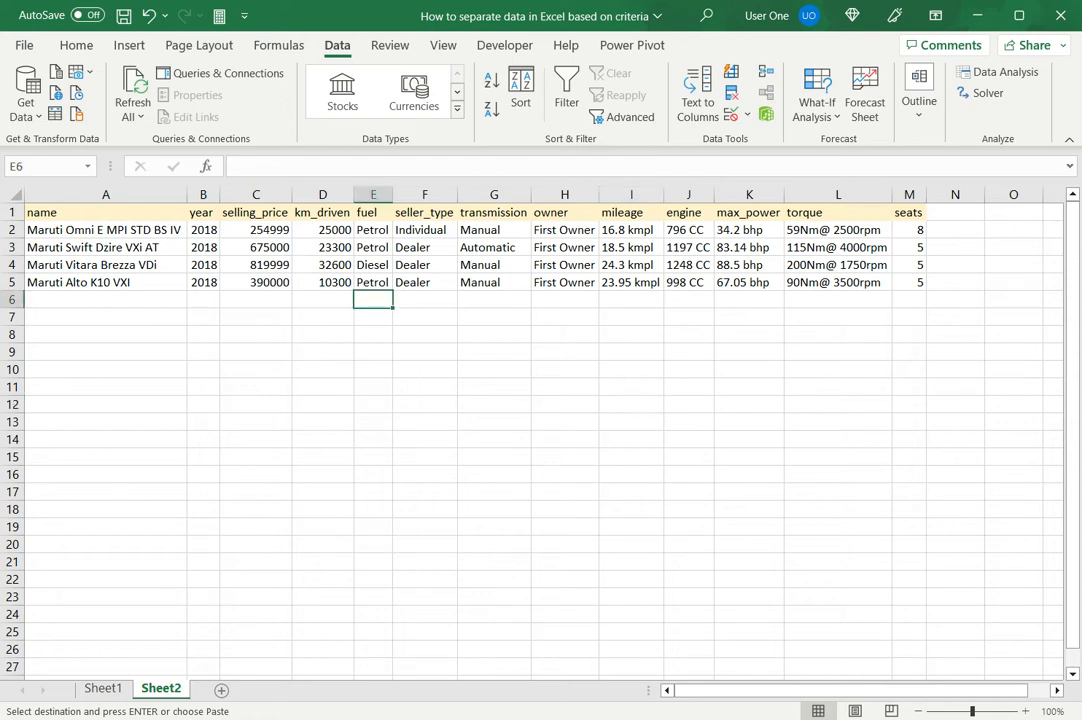